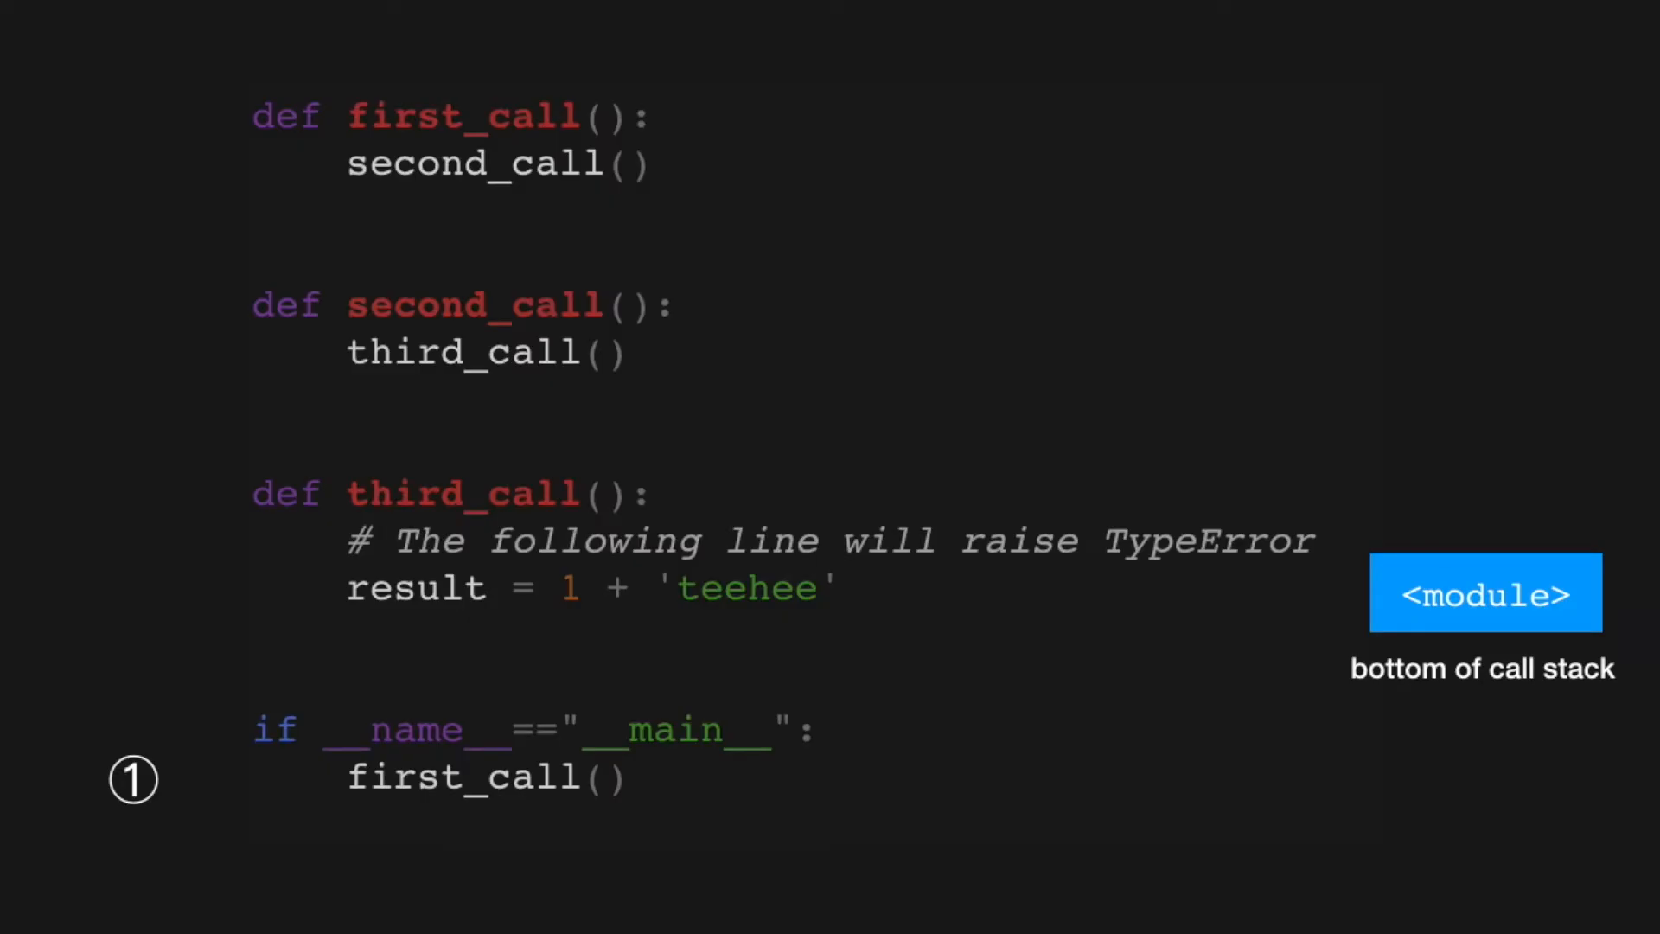
{"action": "mouse_move", "coordinate": [80, 796]}
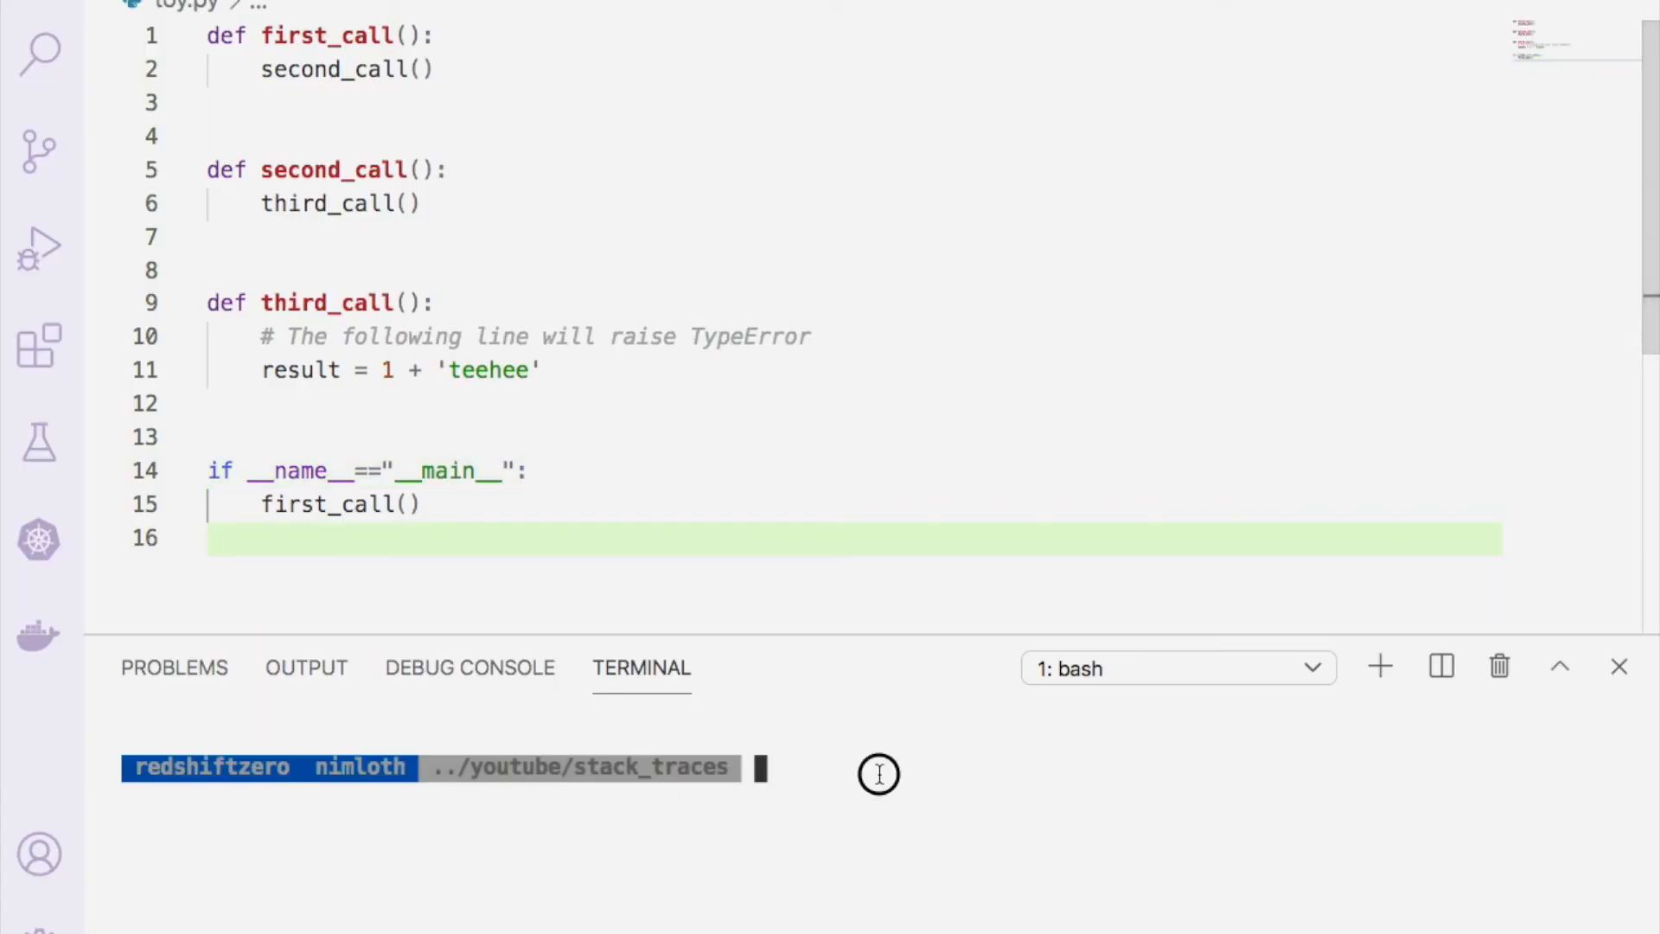
- Run python3 toy.py in the terminal to see the TypeError traceback
{"action": "type", "text": "python3"}
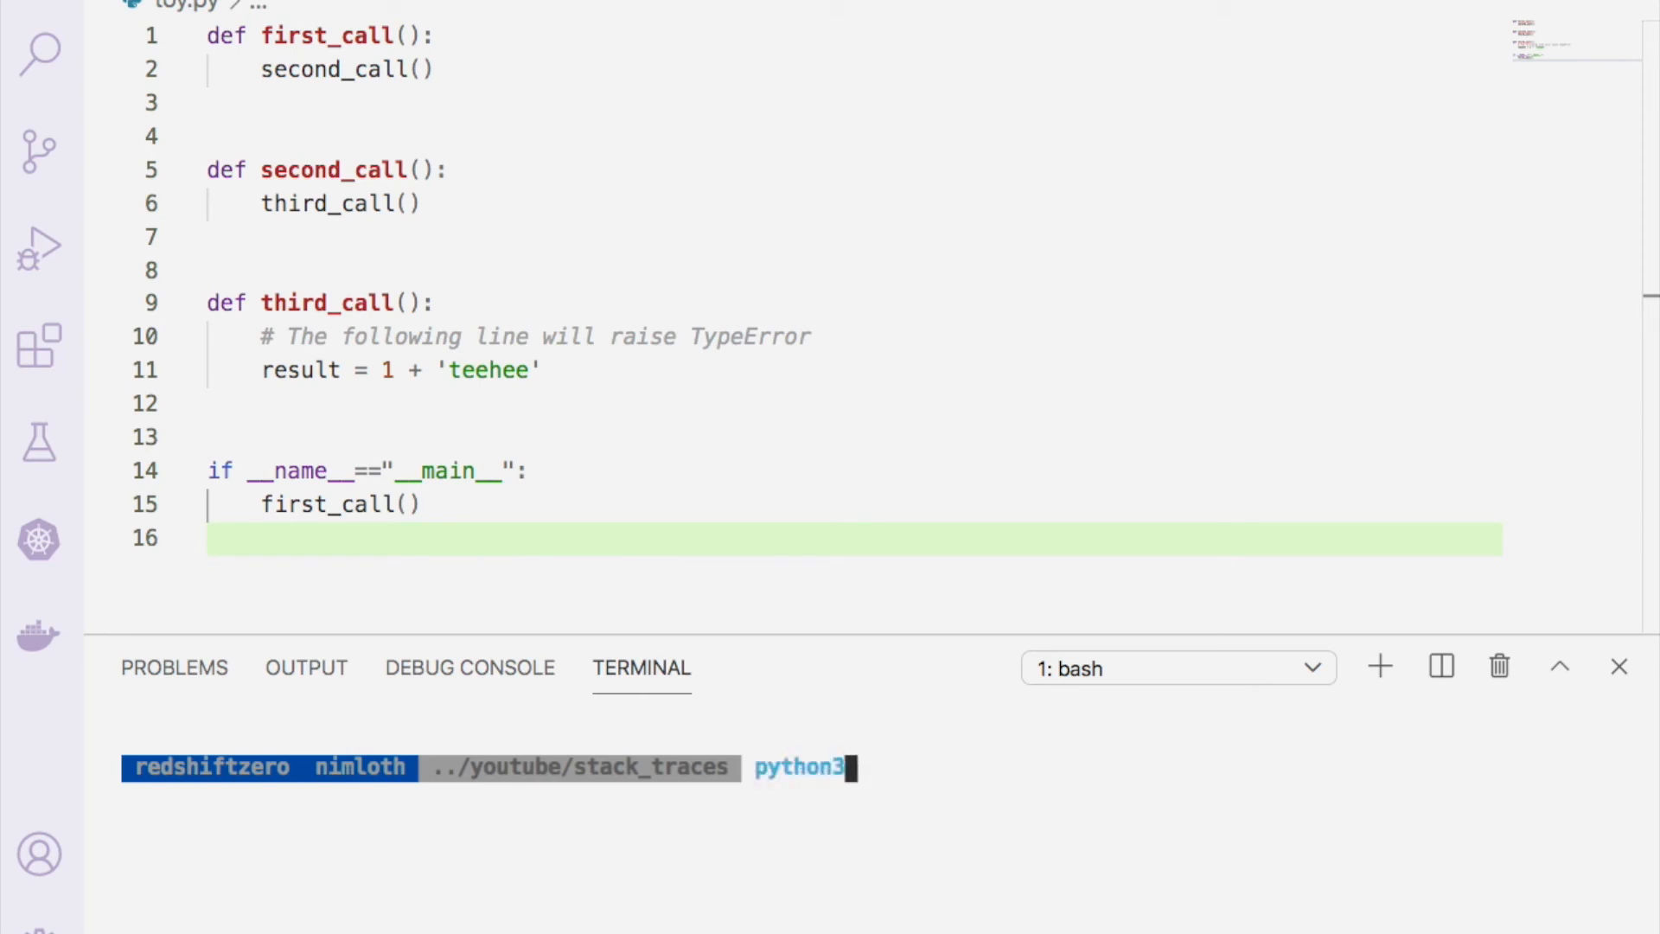
{"action": "type", "text": "toy.py"}
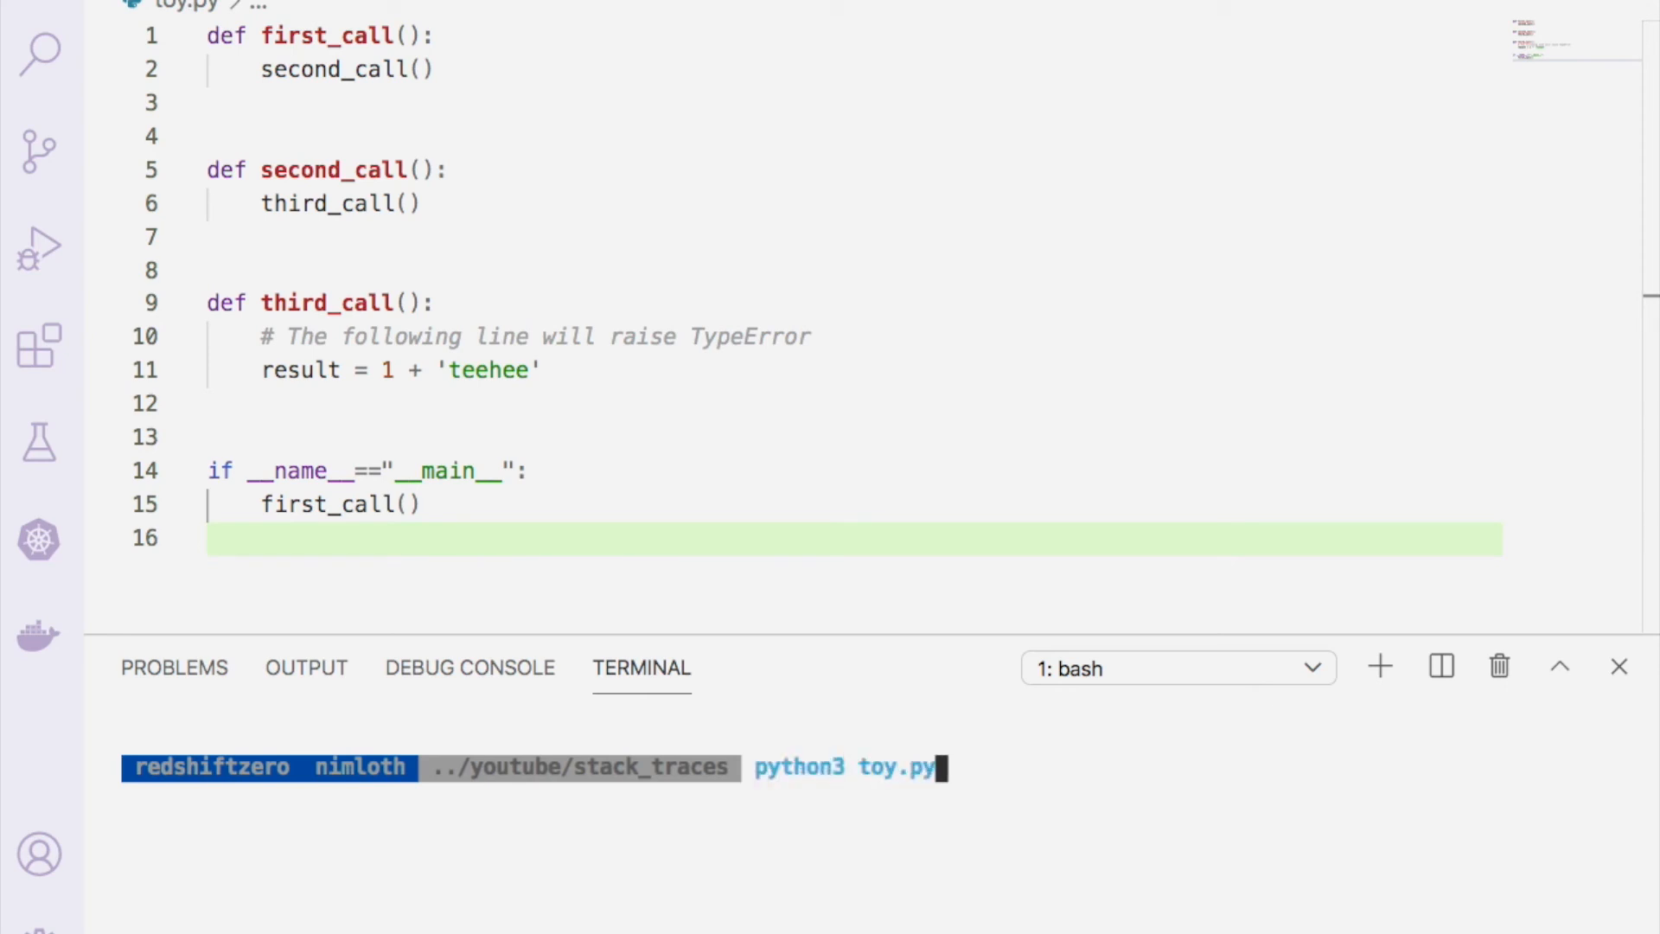
{"action": "key", "text": "enter"}
{"action": "type", "text": "i"}
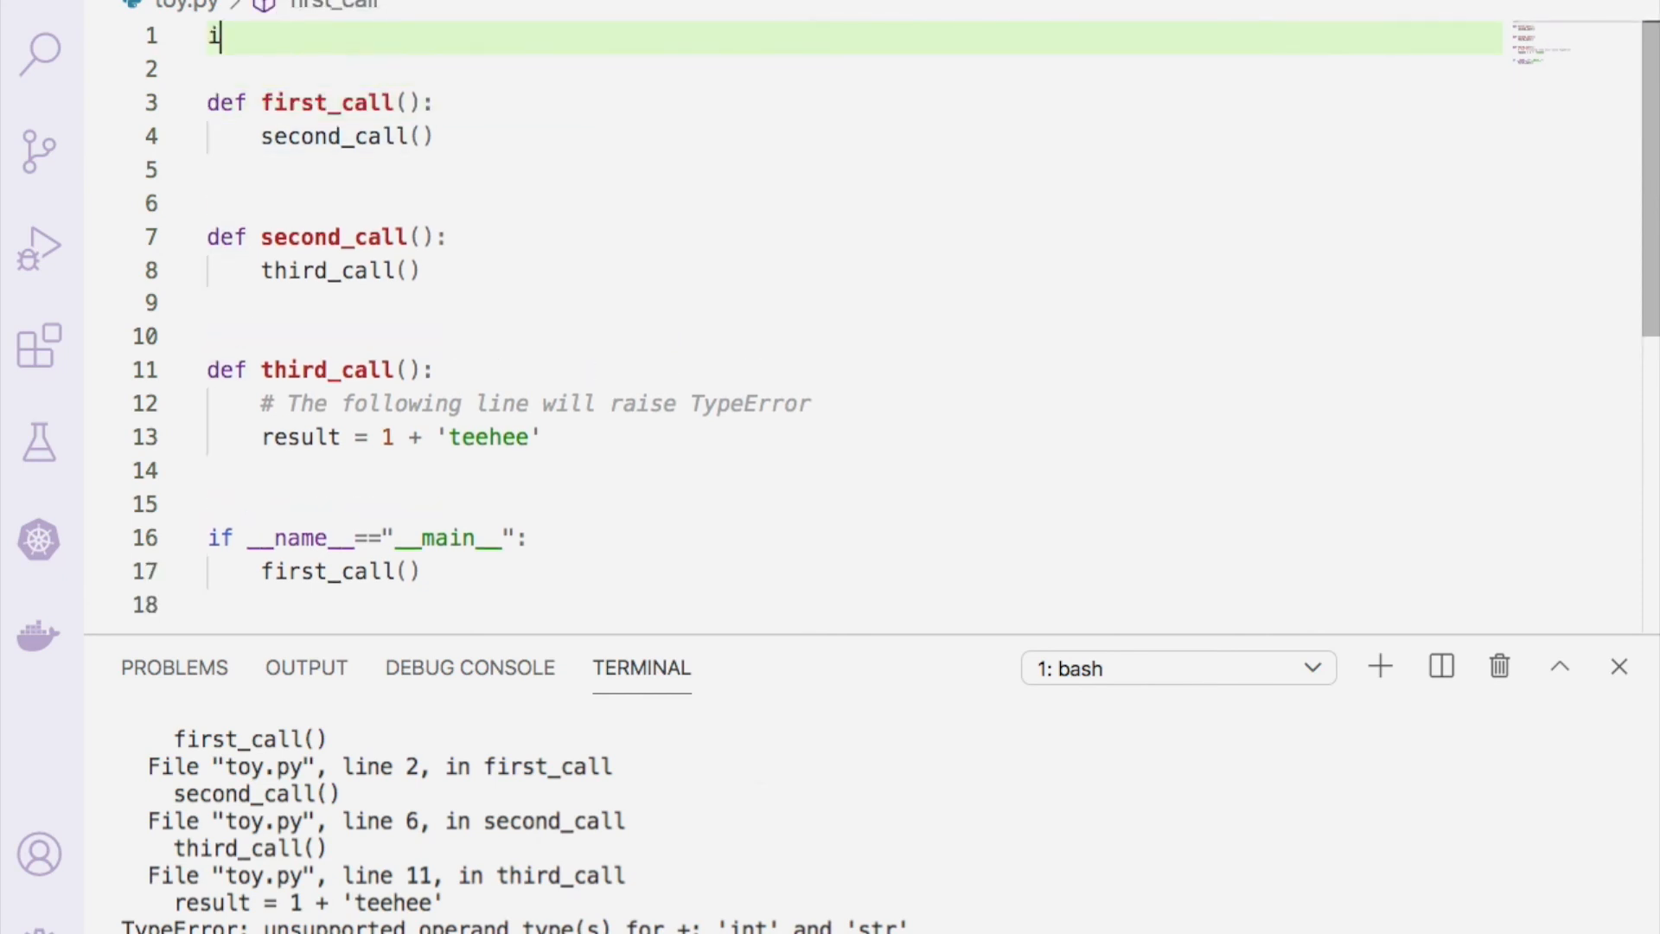
- Add import sys and define boom() printing "BOOM"
{"action": "type", "text": "mport sys"}
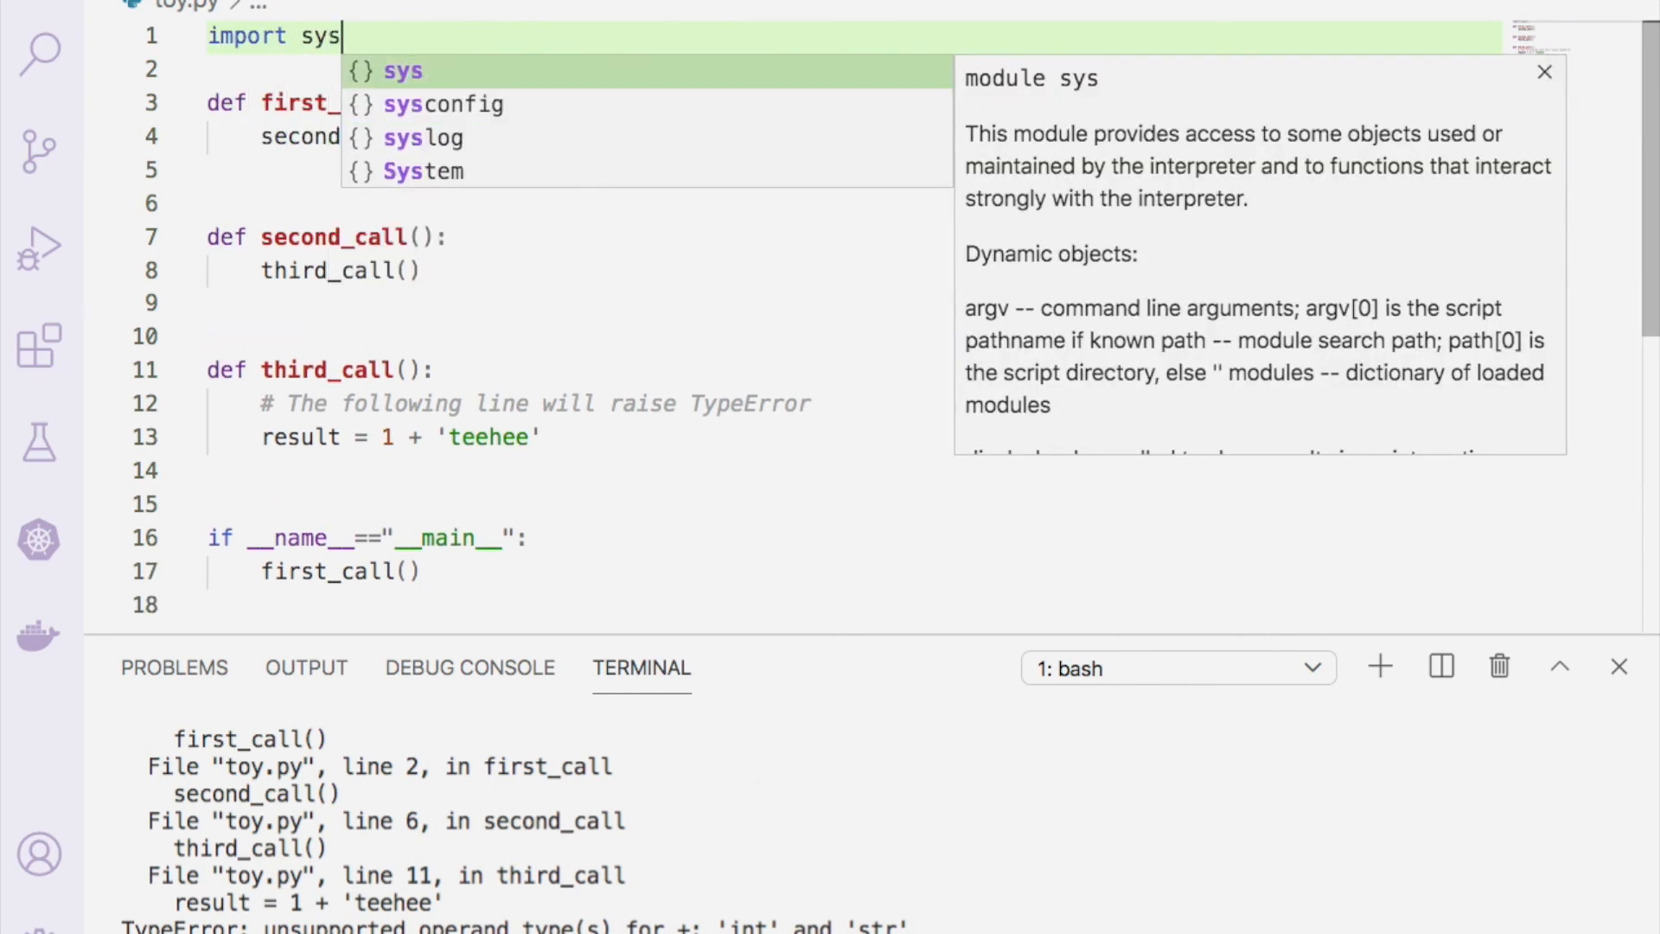
{"action": "key", "text": "Enter"}
{"action": "type", "text": "def"}
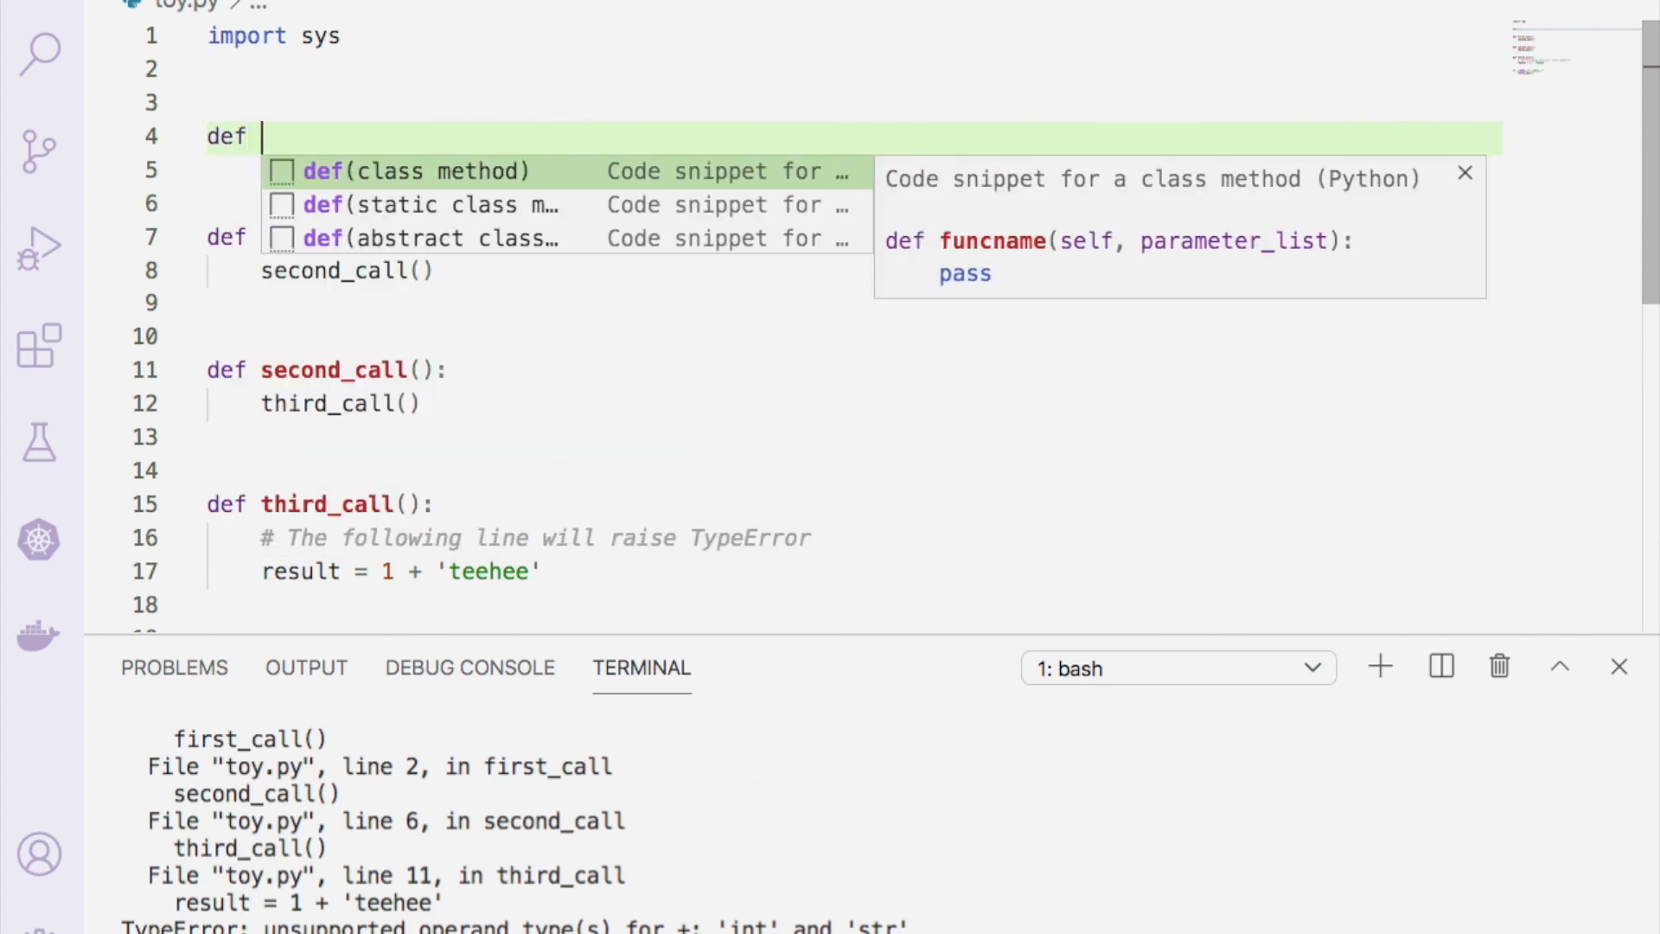
{"action": "type", "text": "boom():"}
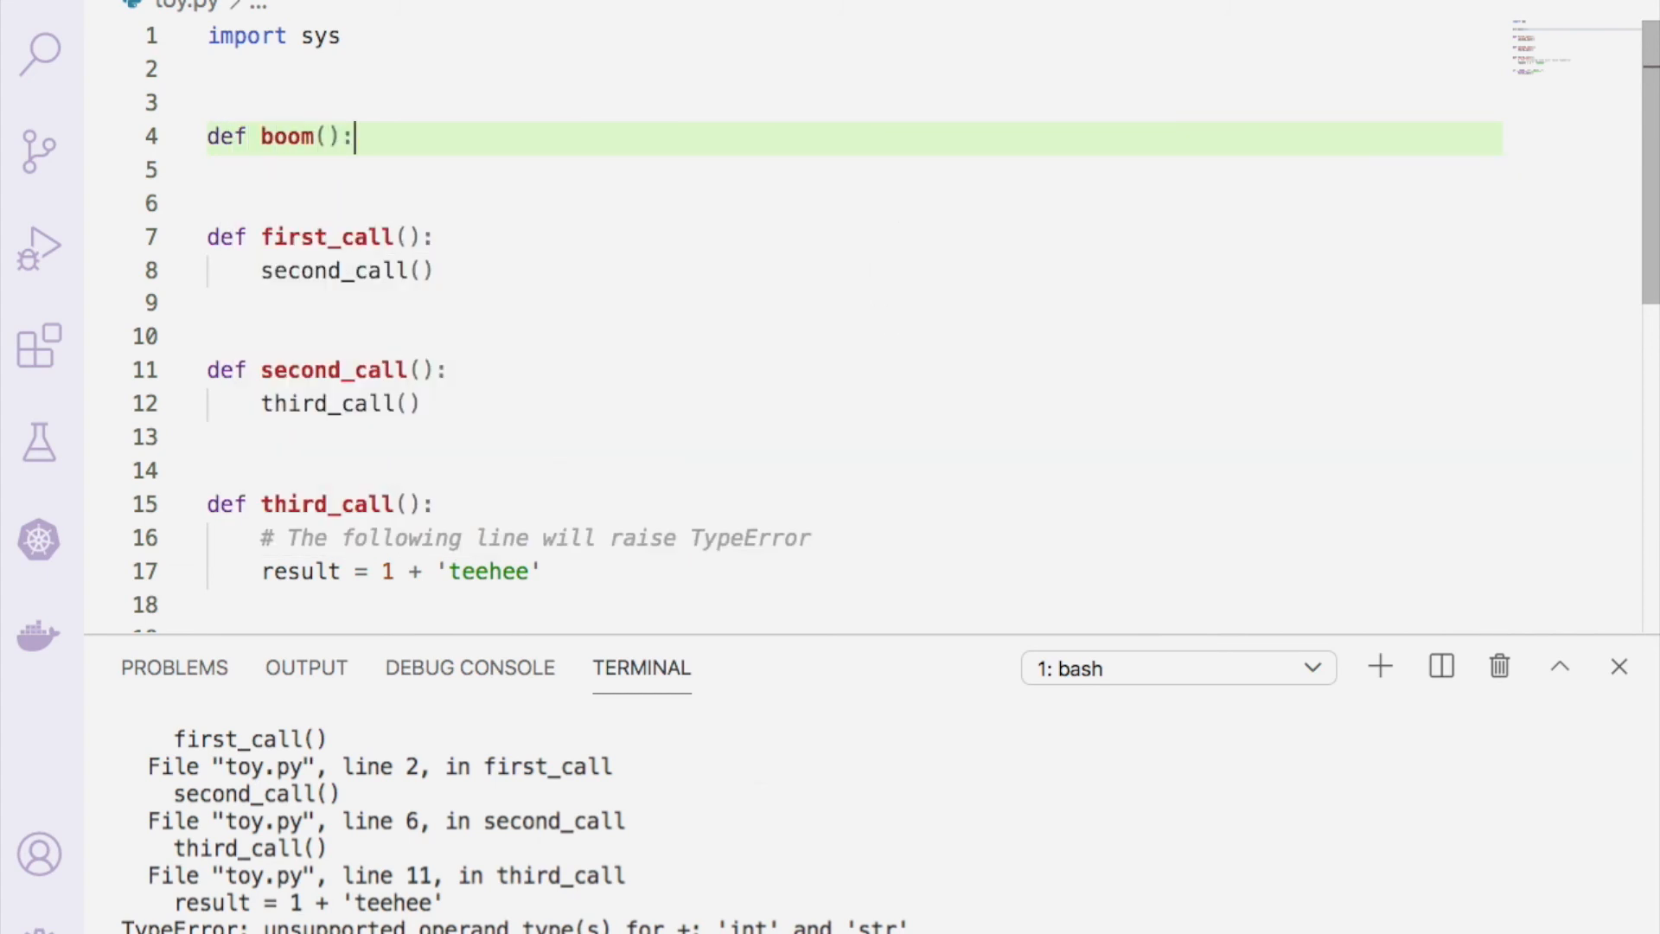
{"action": "type", "text": "print(\"\")"}
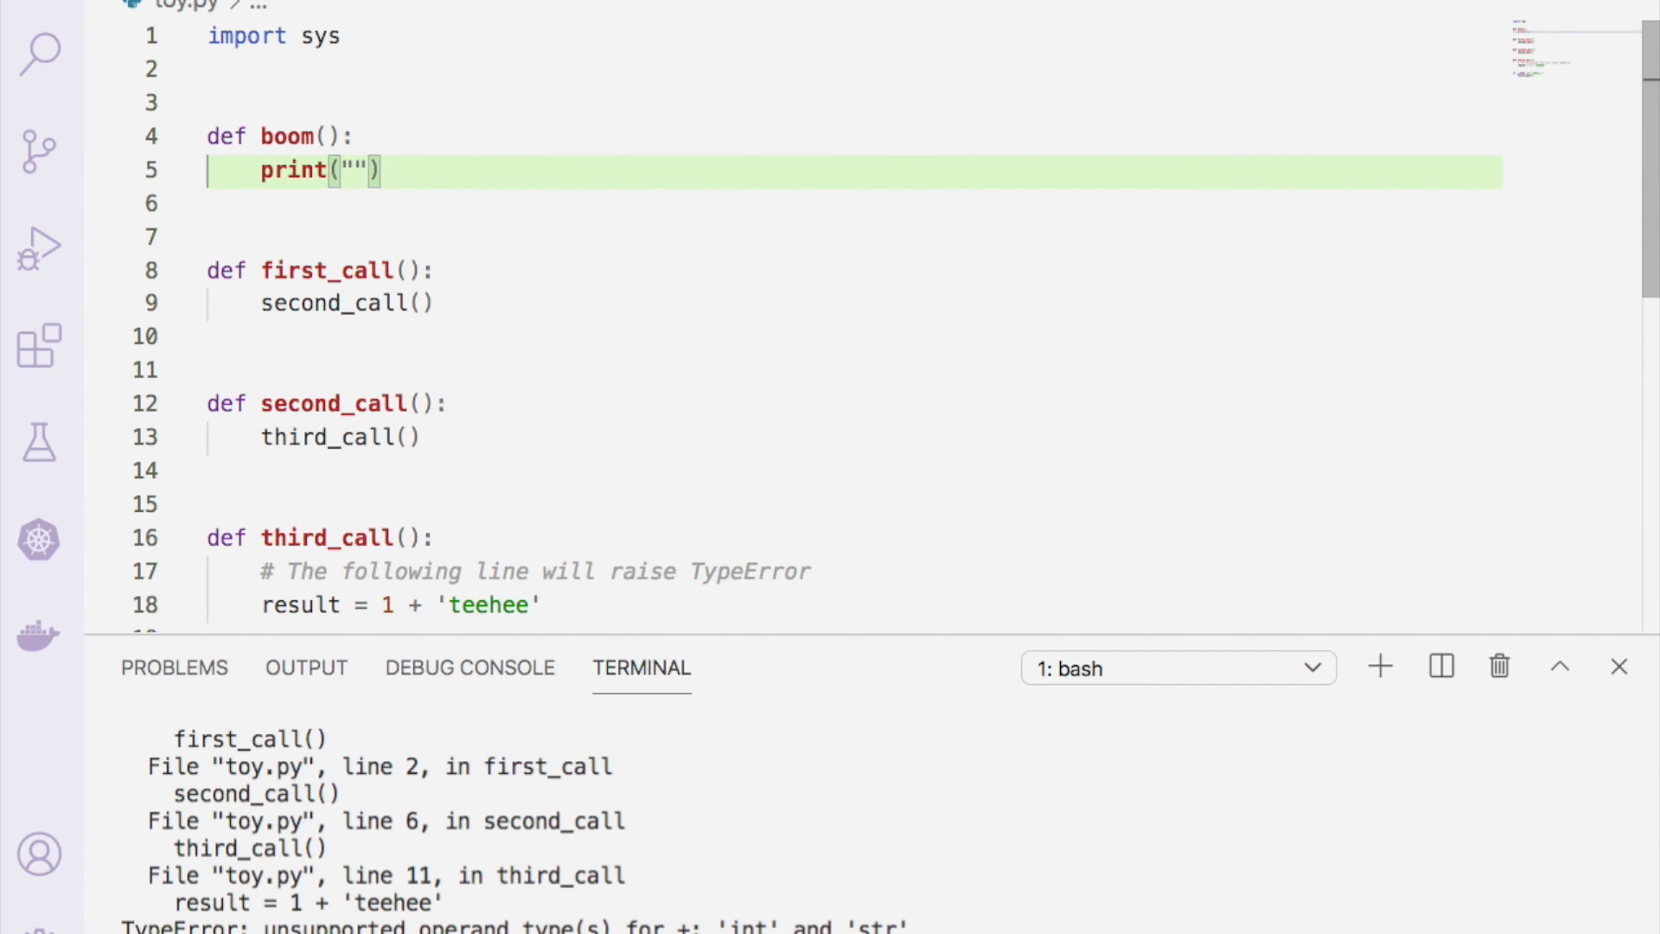
{"action": "type", "text": "BOOM"}
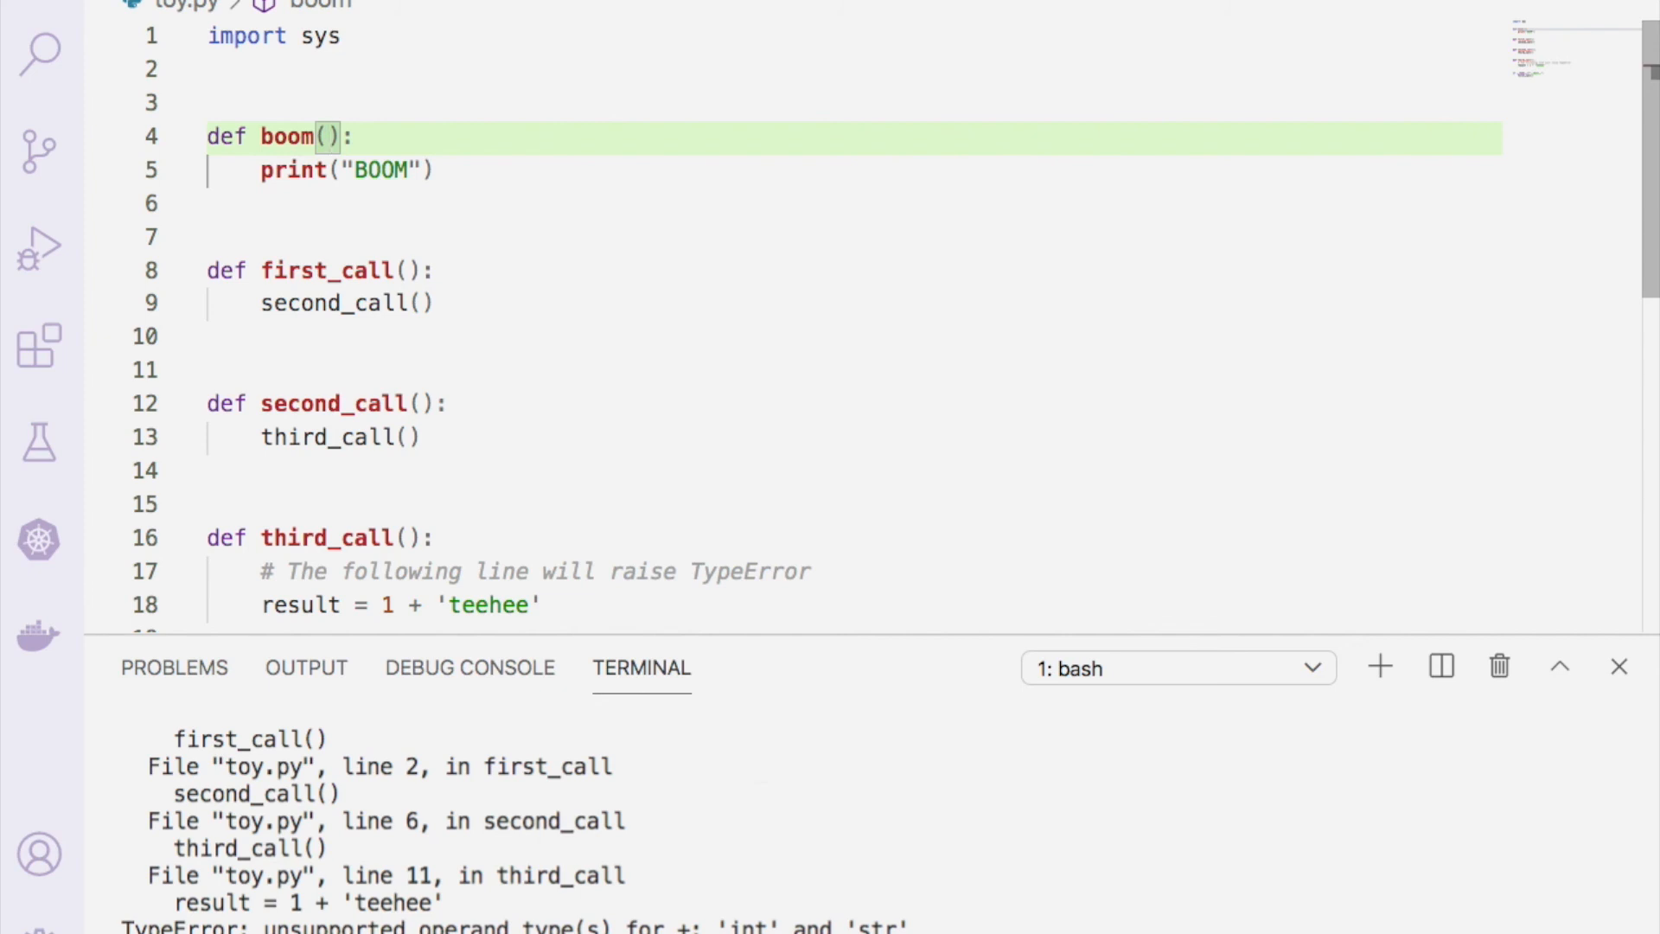
- Give boom the parameters exc_type, exc_value, exc_traceback
{"action": "type", "text": "exc_type,"}
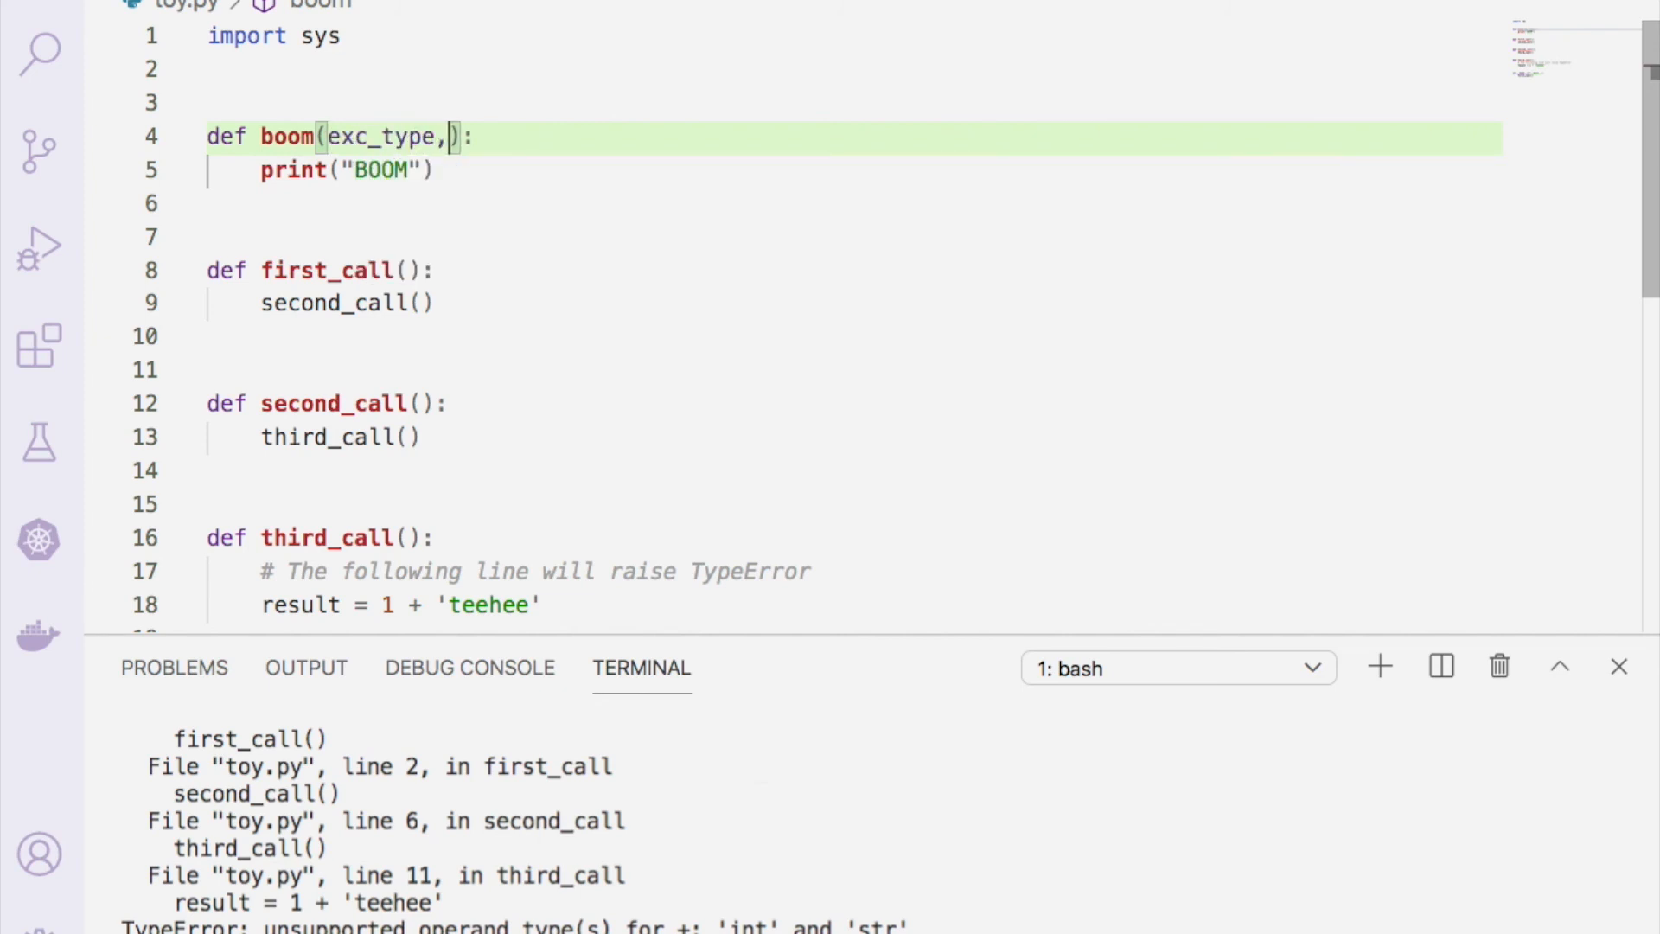
{"action": "type", "text": "exc_"}
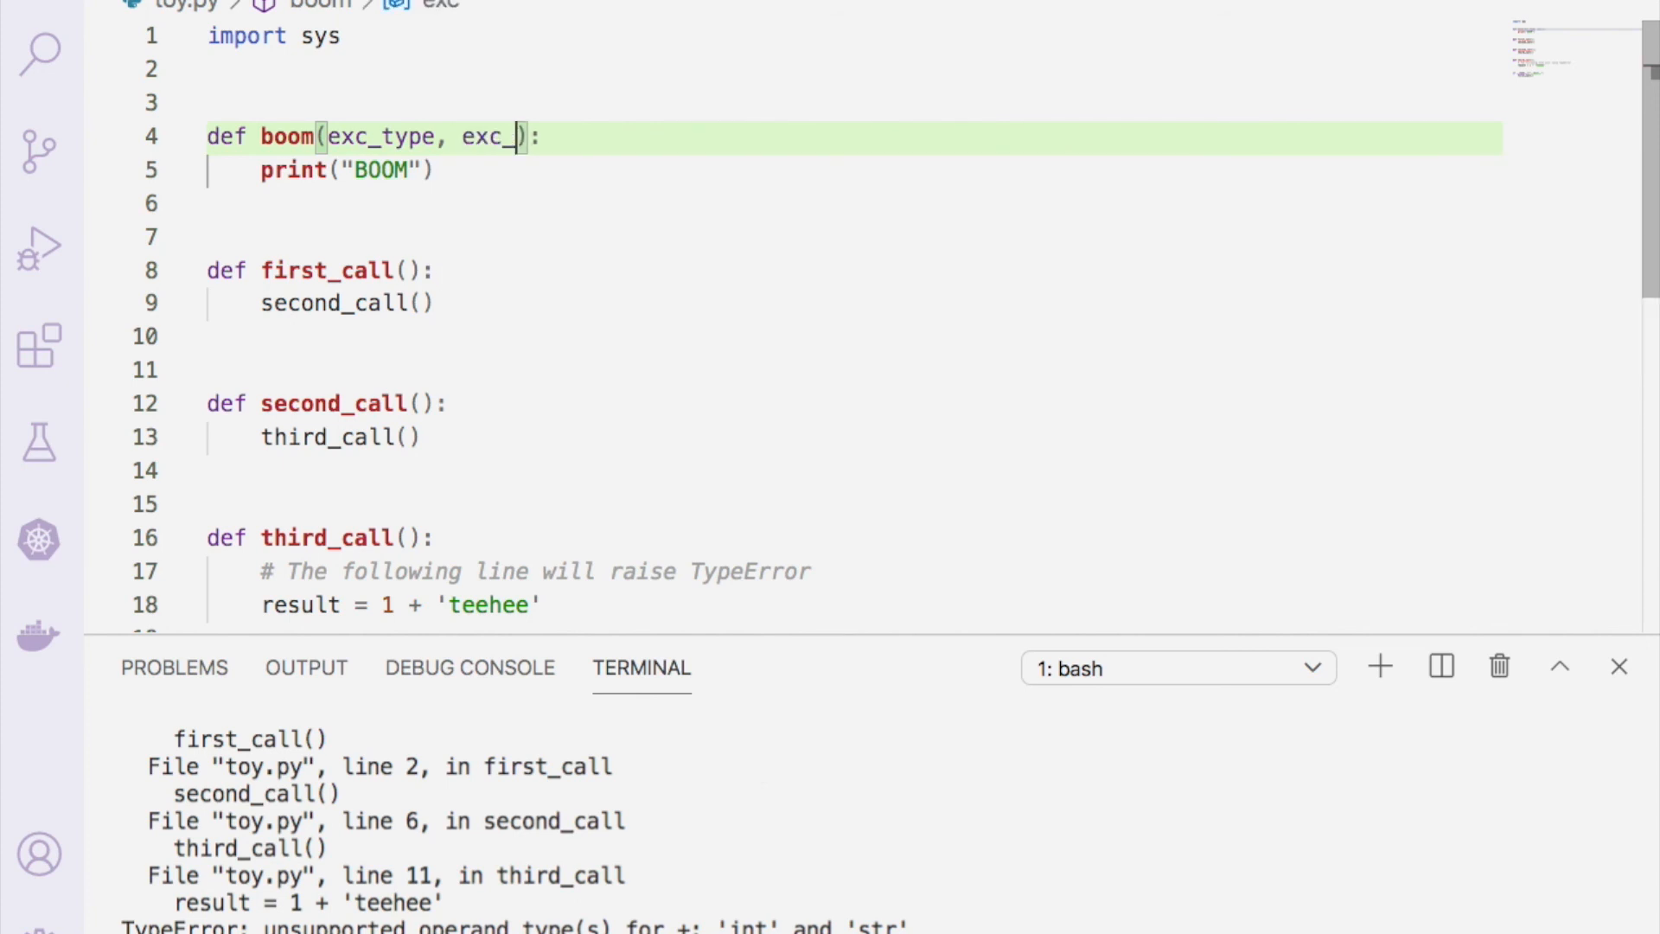
{"action": "type", "text": "value,"}
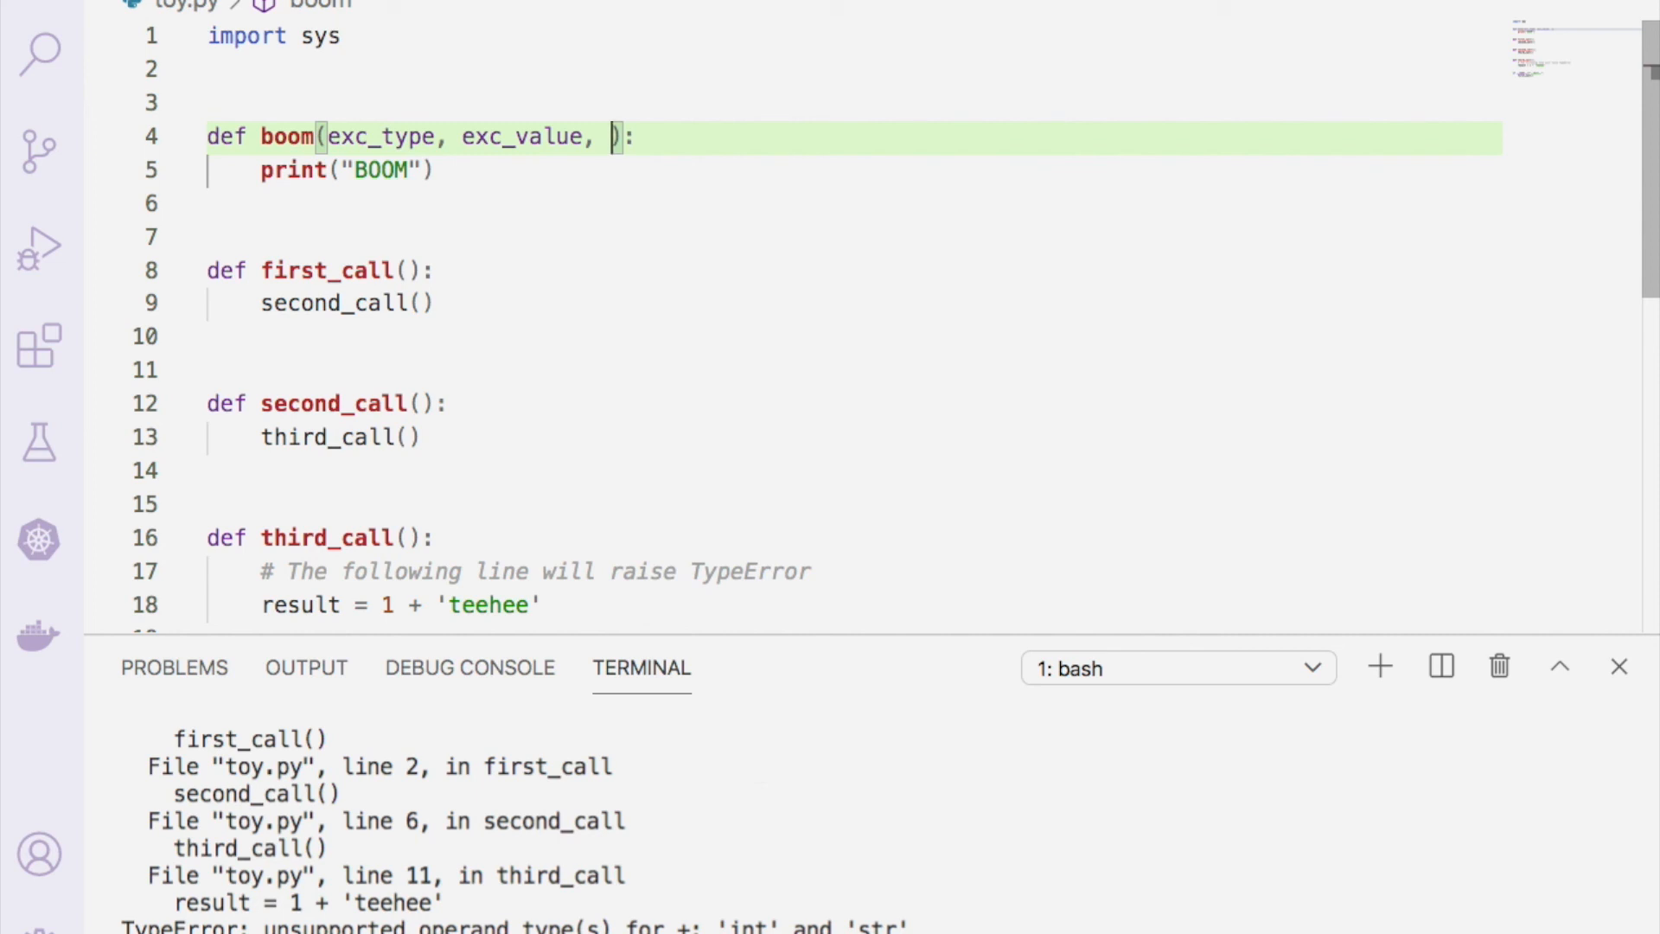
{"action": "type", "text": "xc_traceback"}
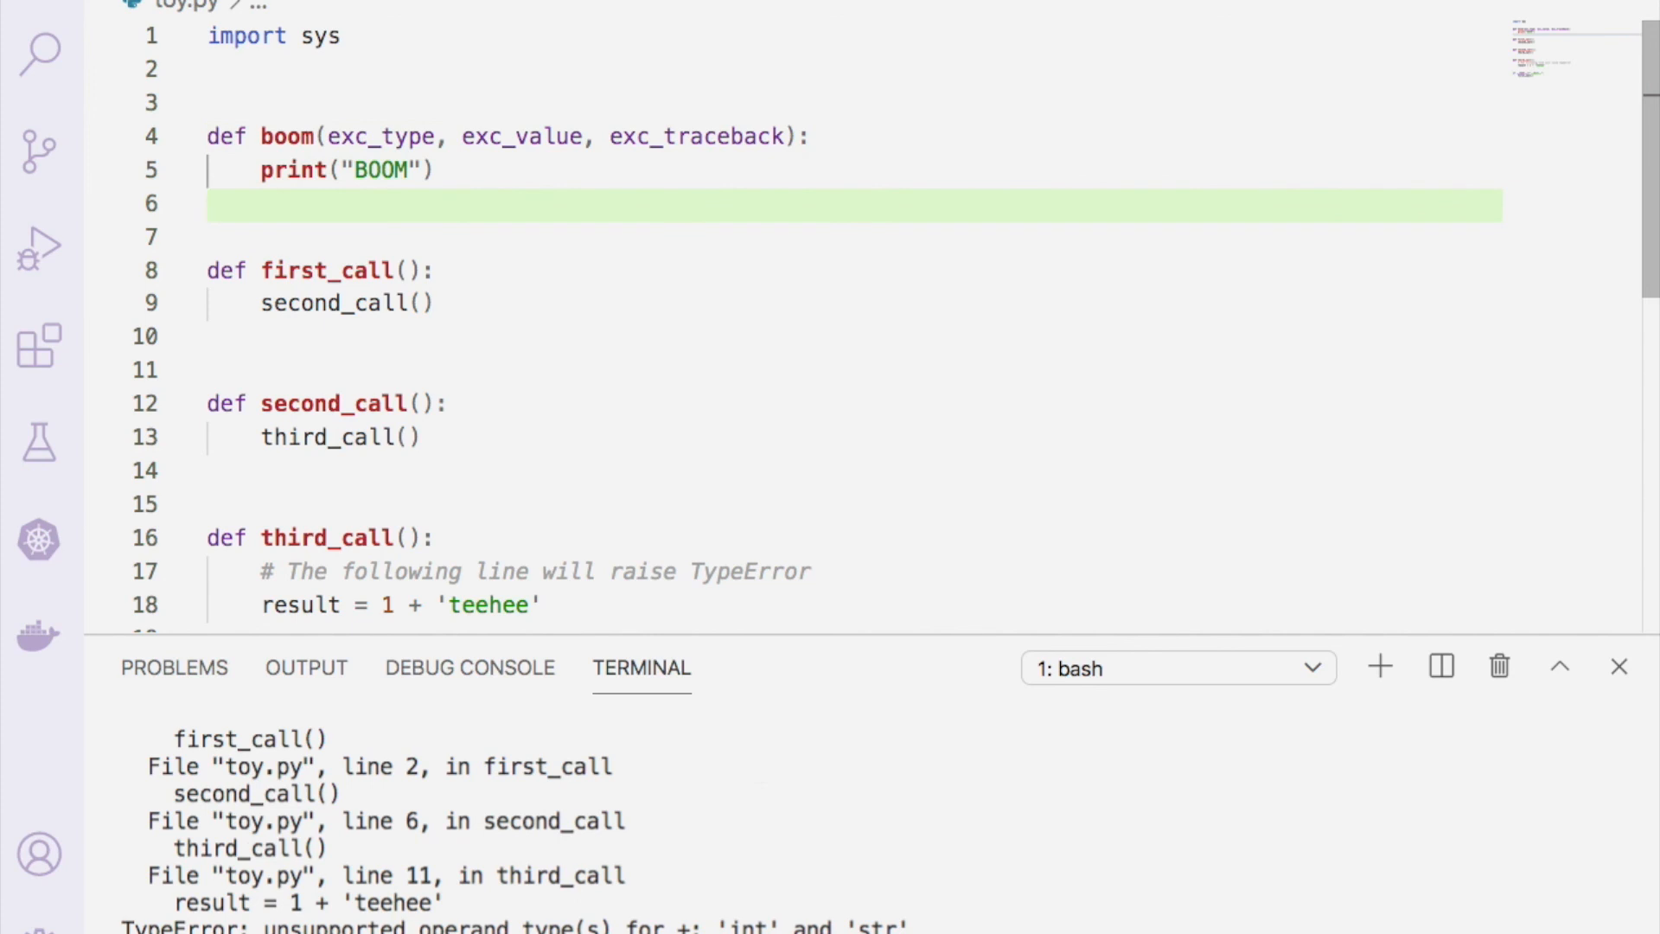
- Assign sys.excepthook = boom below the function
{"action": "key", "text": "enter"}
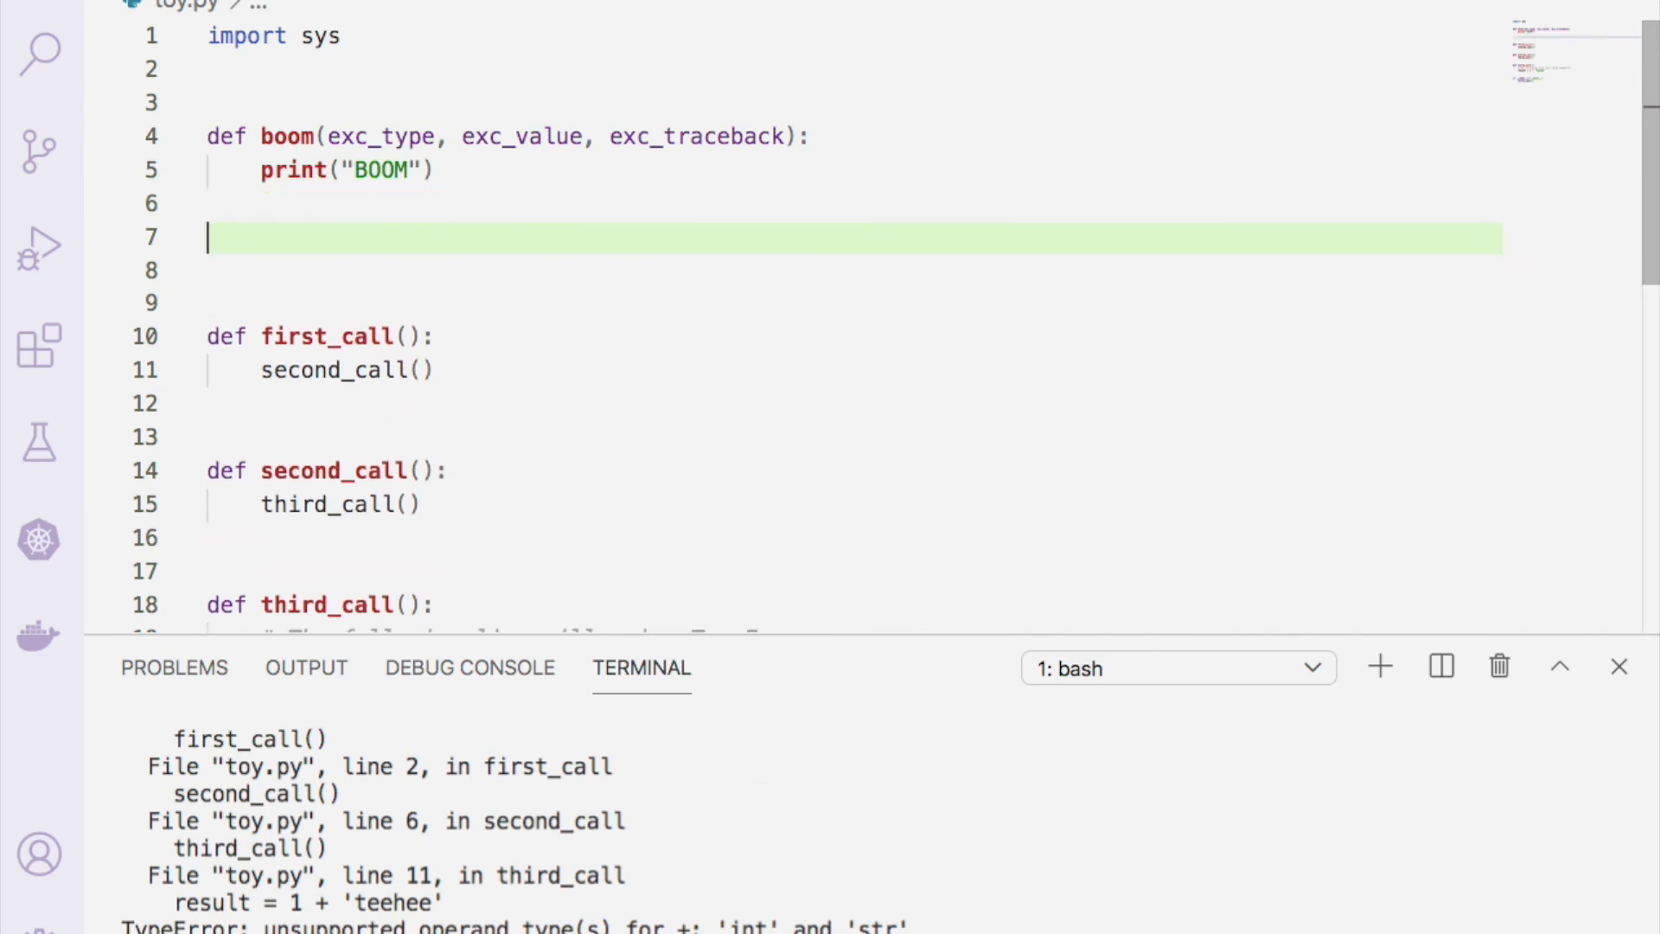
{"action": "type", "text": "sys.excepthook ="}
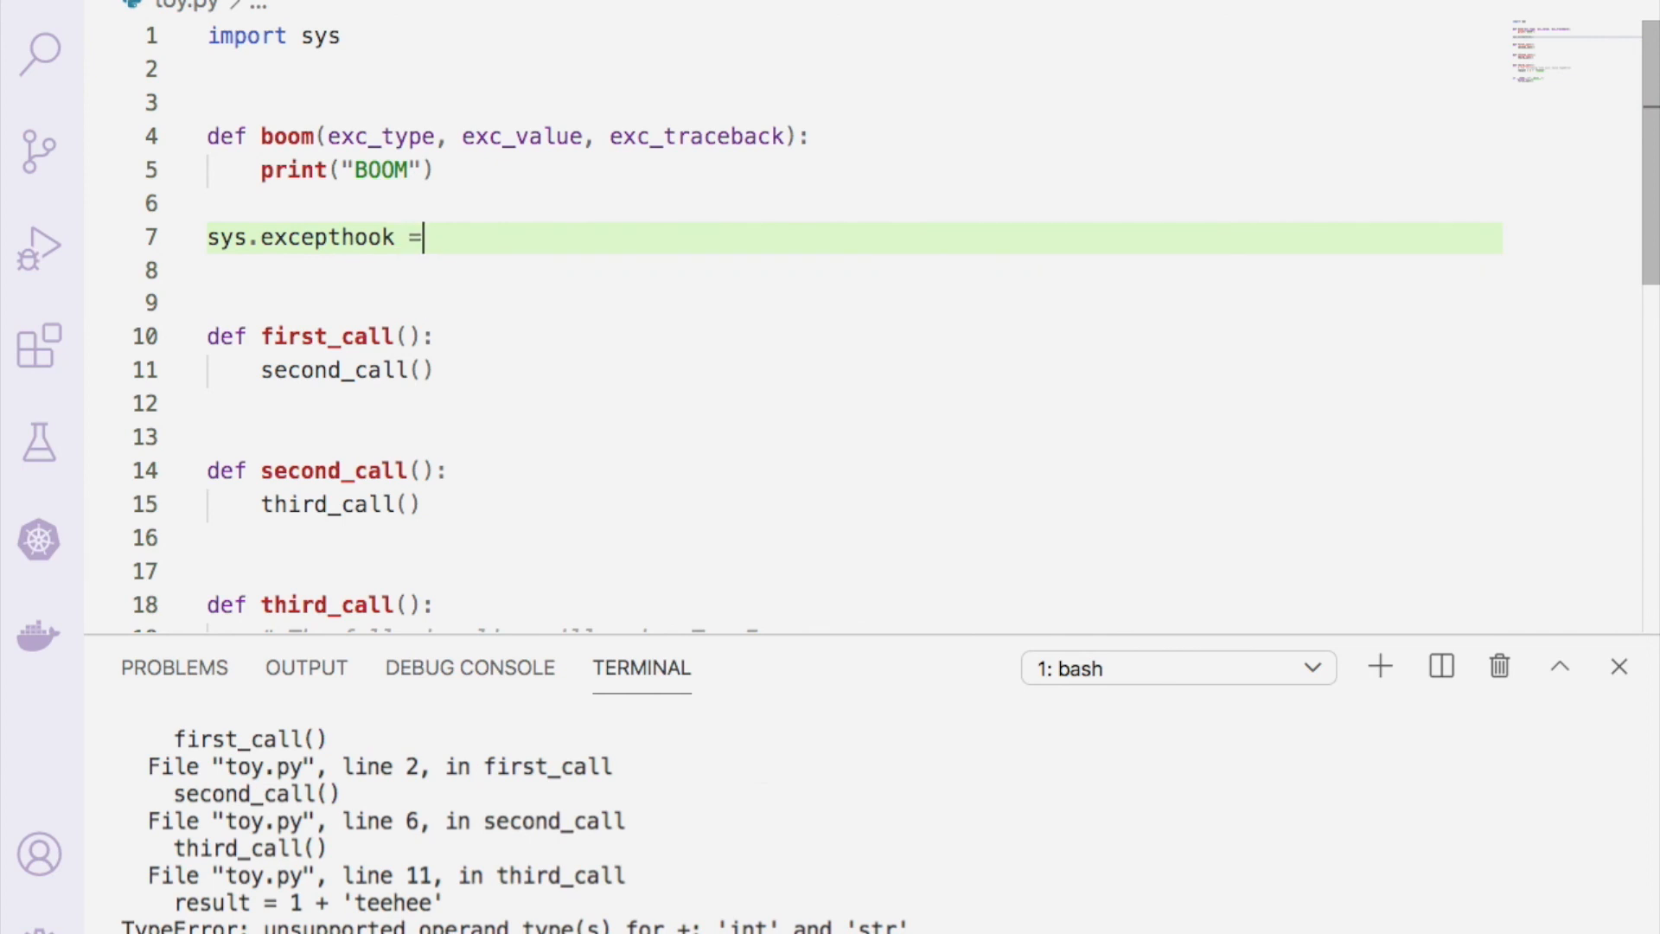
{"action": "type", "text": "\" \""}
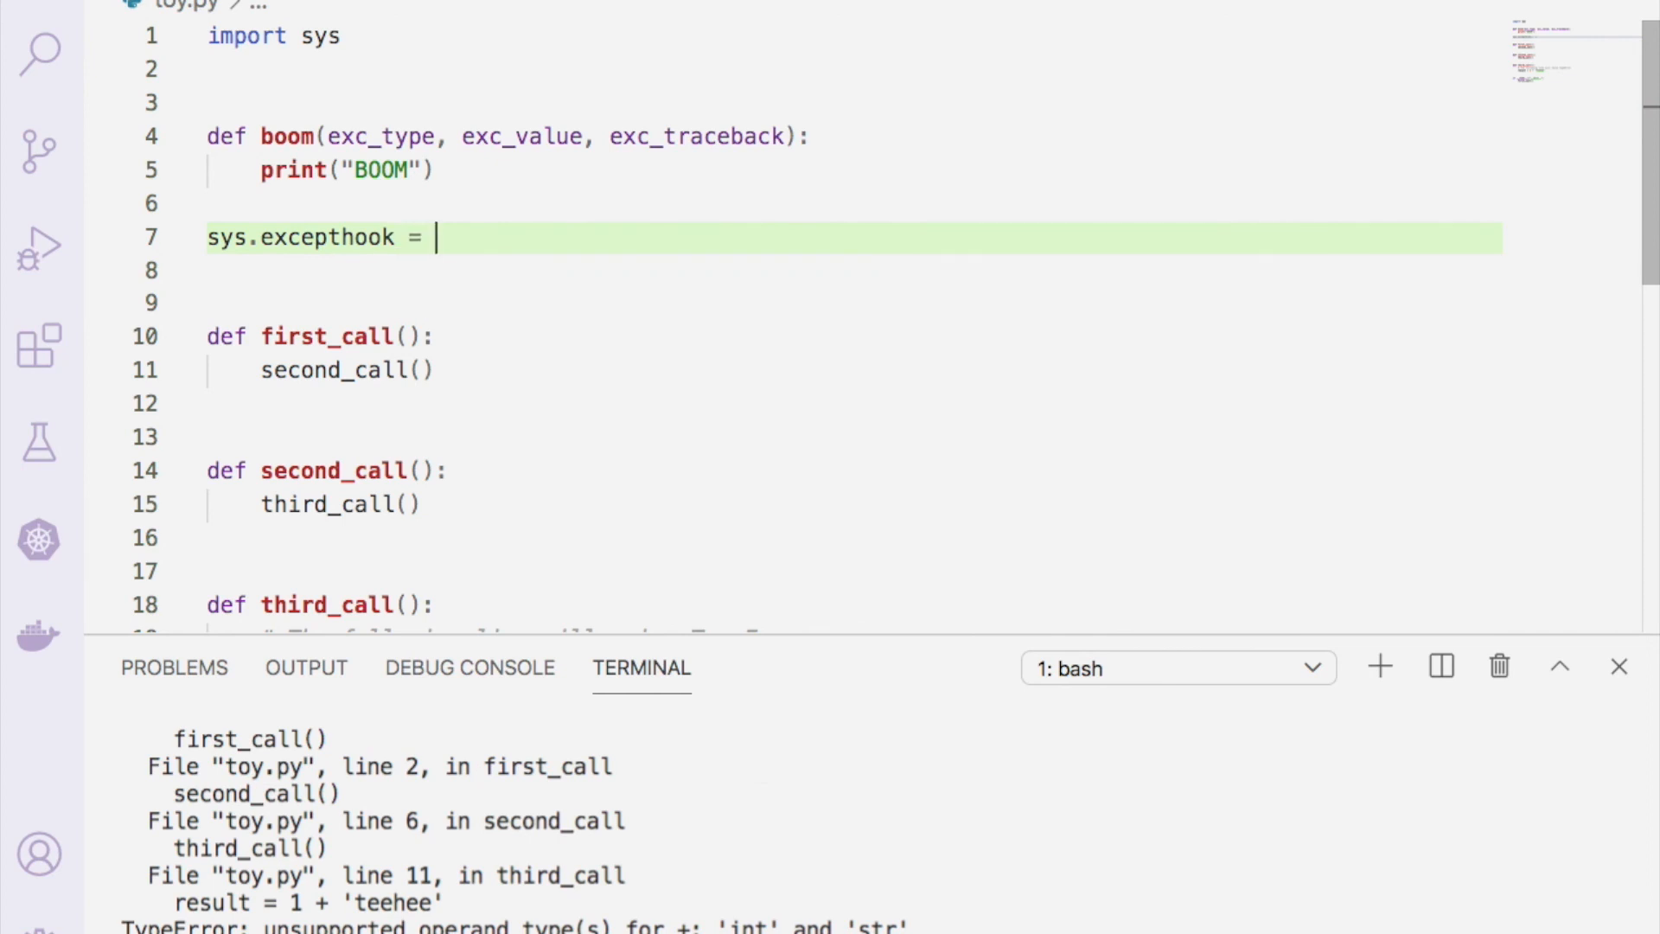
{"action": "type", "text": "bb"}
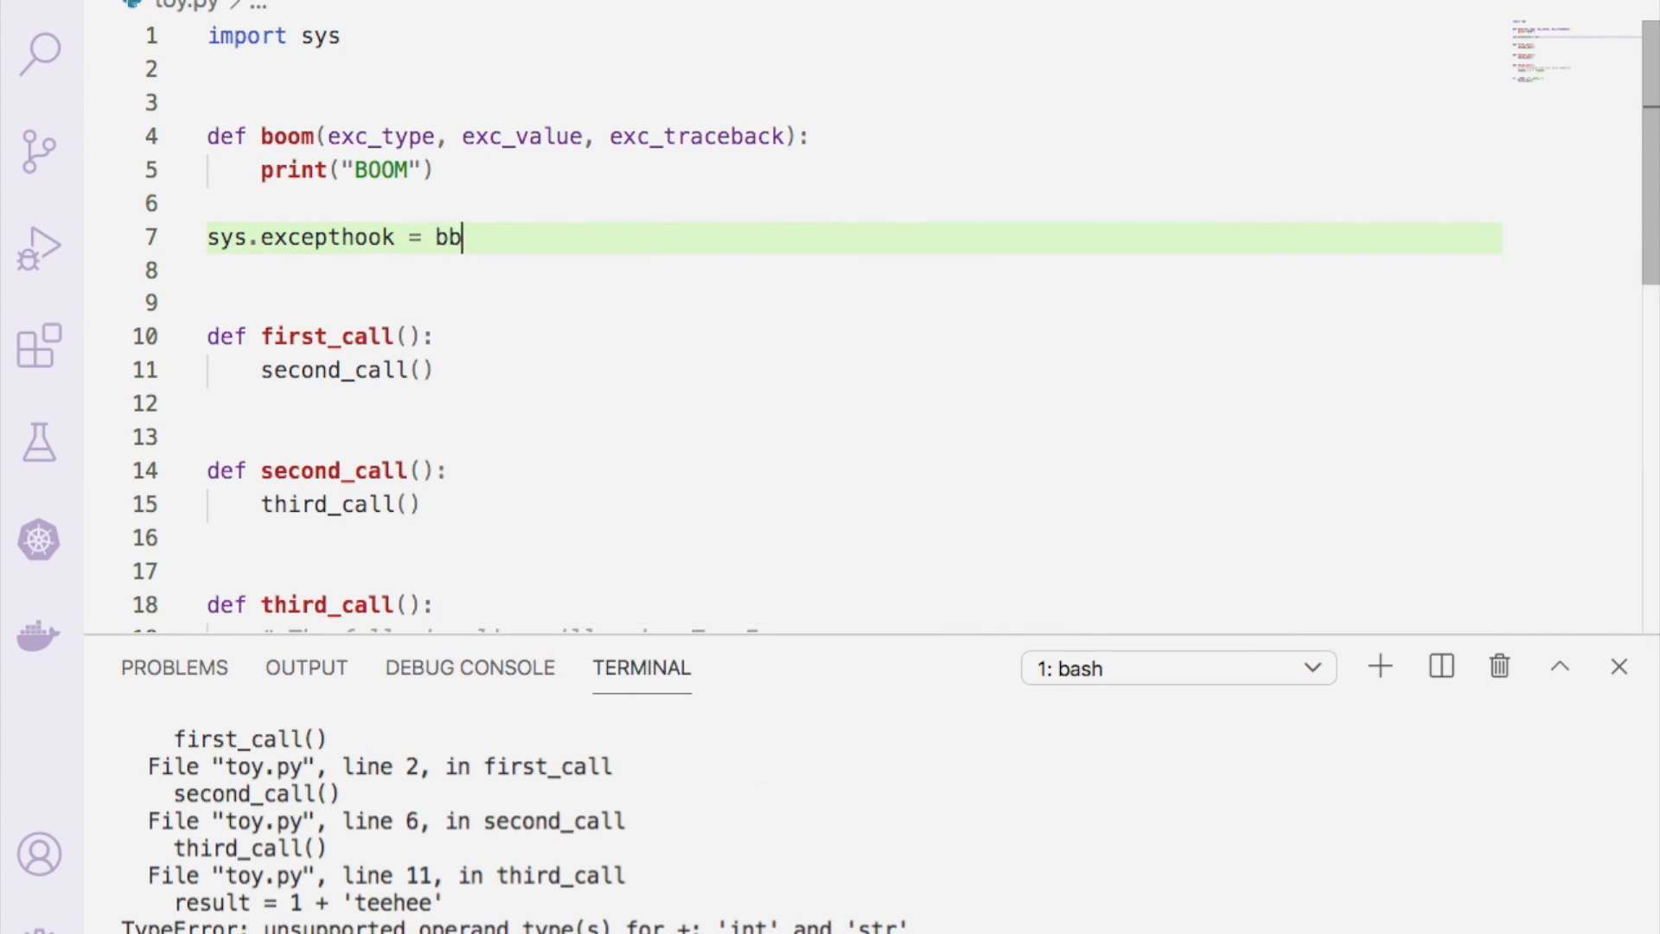
{"action": "type", "text": "oom"}
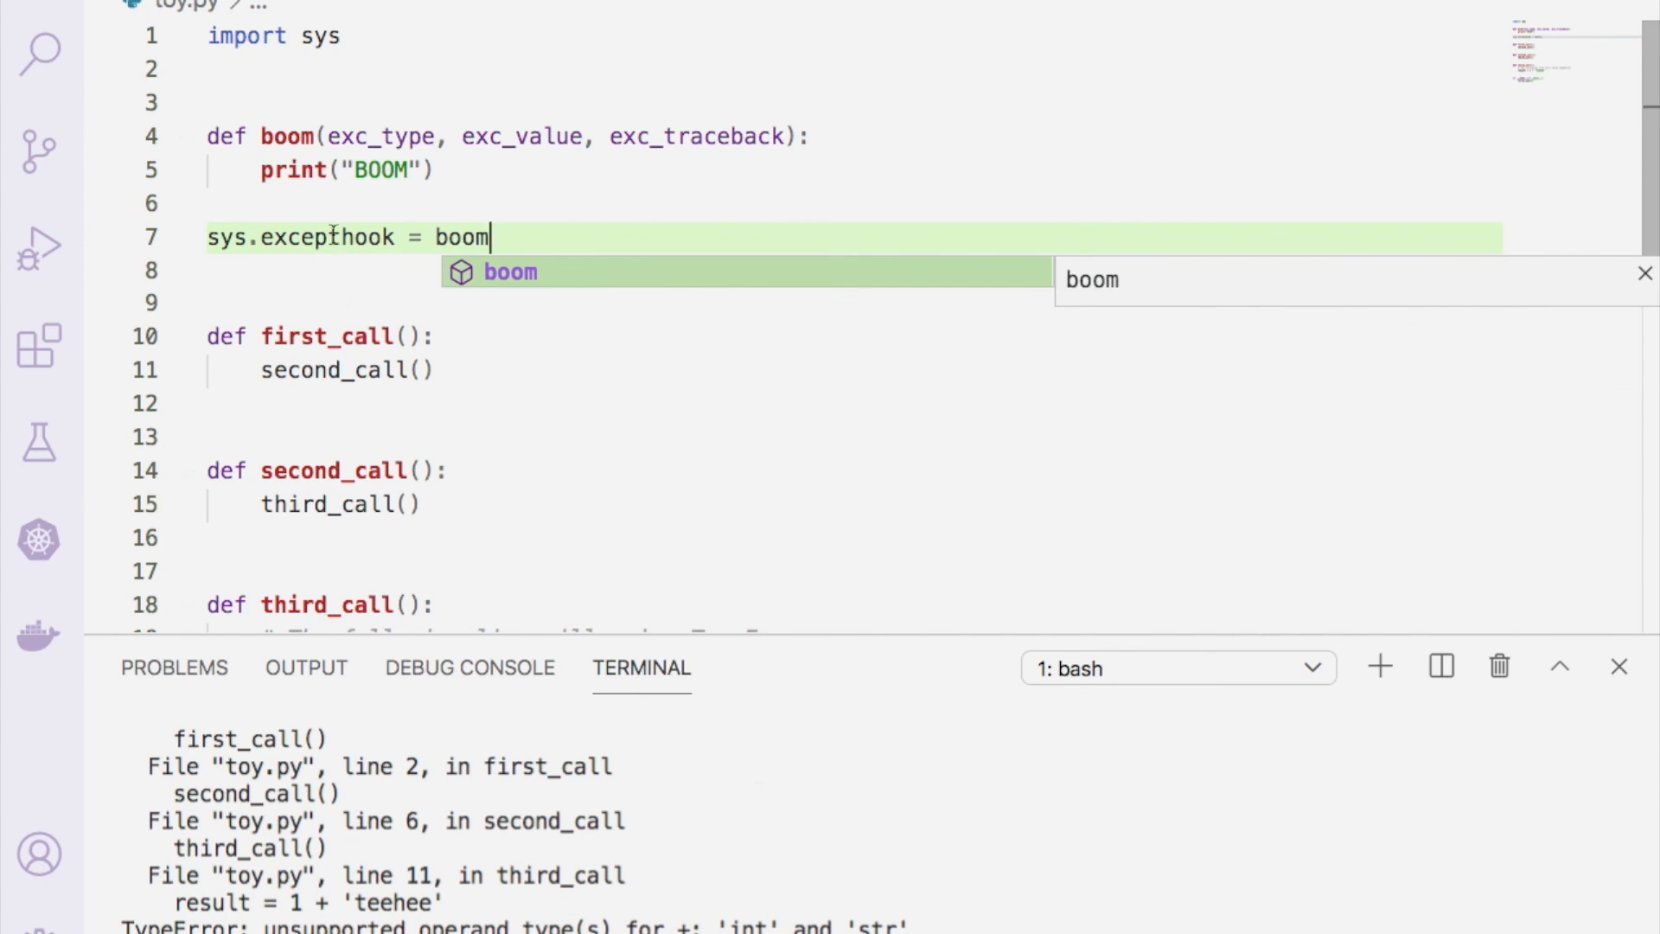